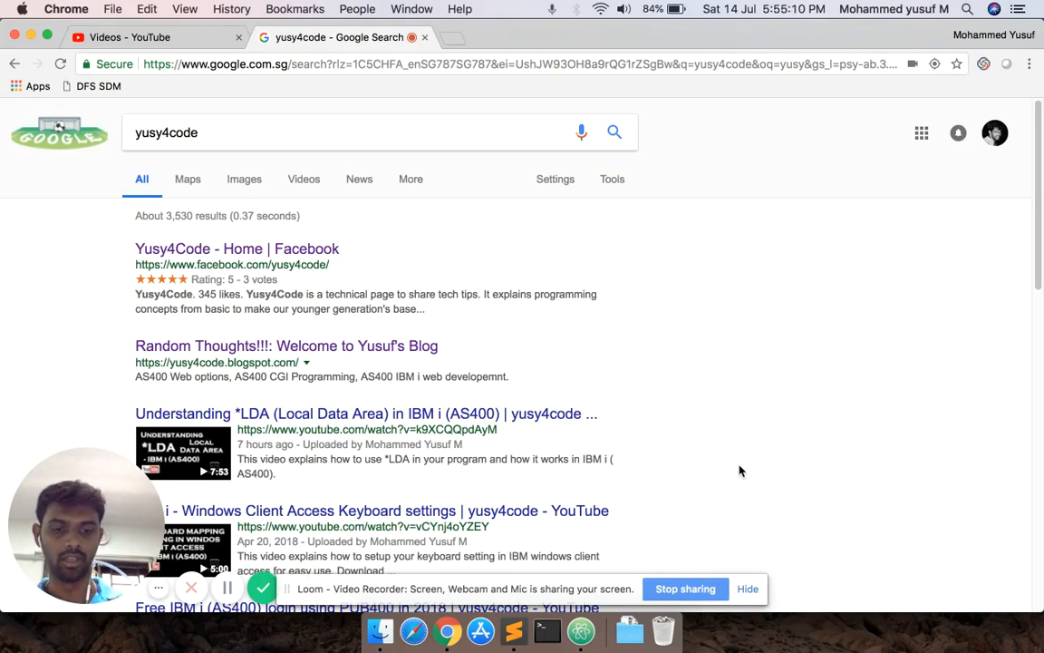
# Open Finder and show the Breakout-Game project files under Desktop > mycode
pyautogui.click(748, 588)
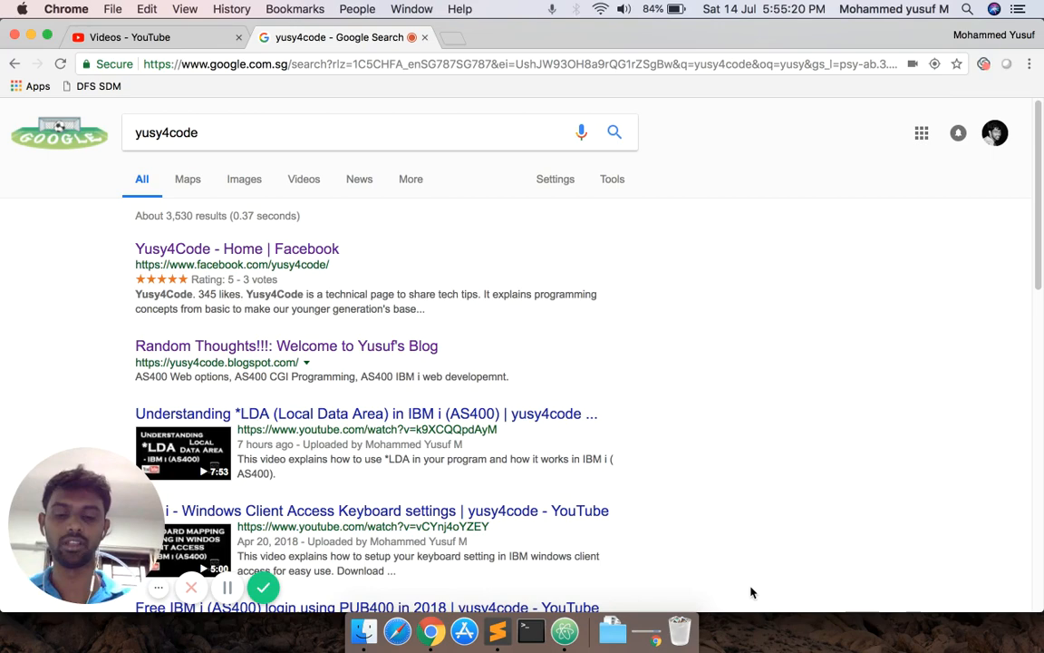
pyautogui.moveTo(554, 552)
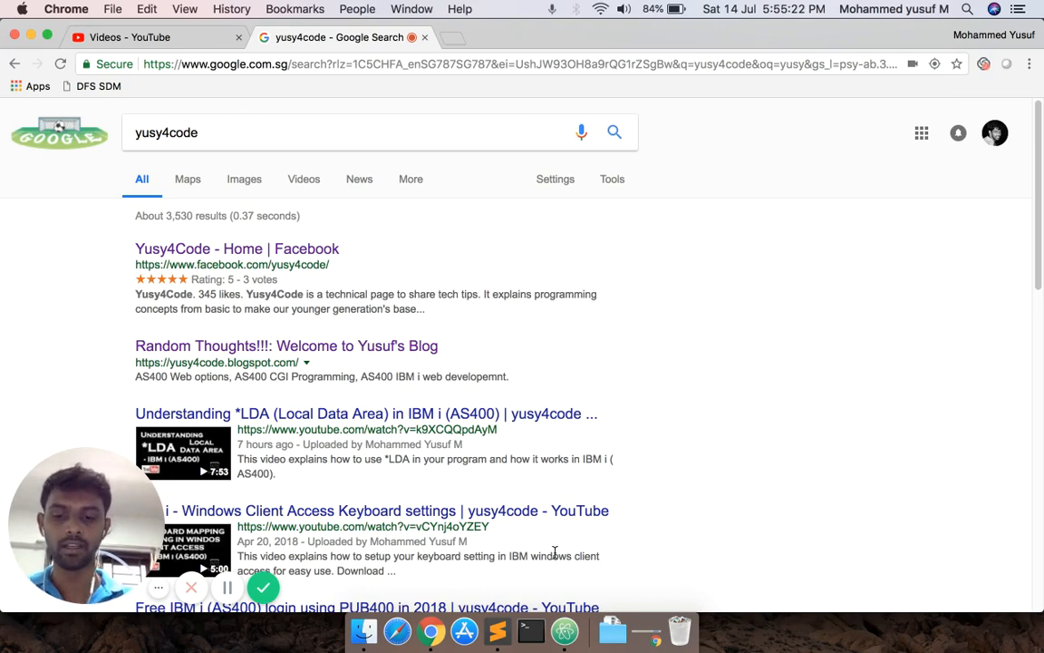
pyautogui.click(364, 630)
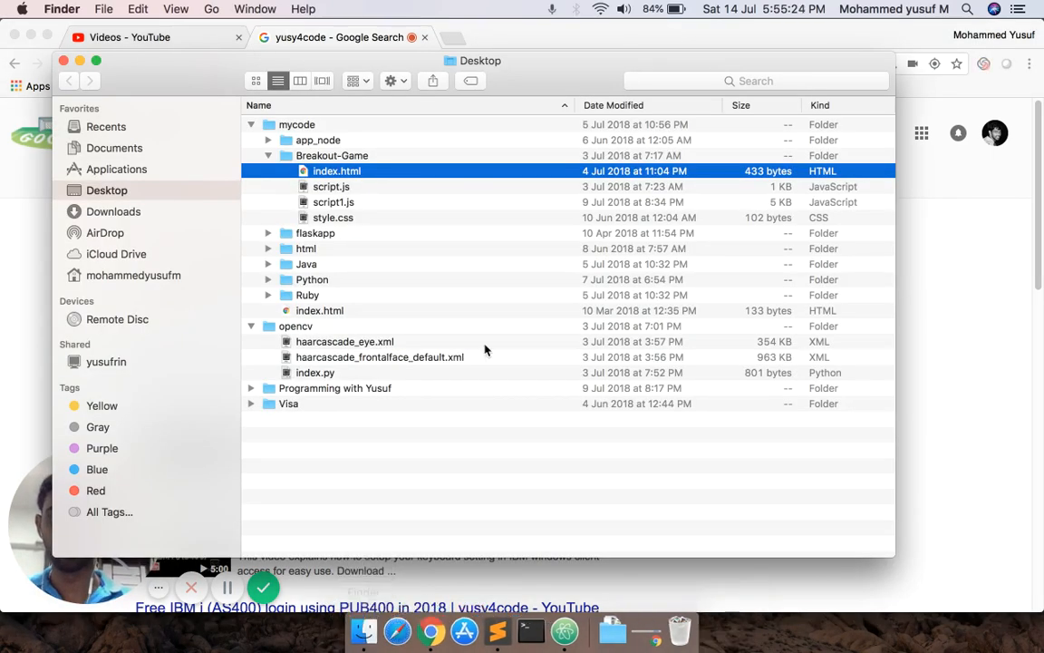
pyautogui.moveTo(371, 177)
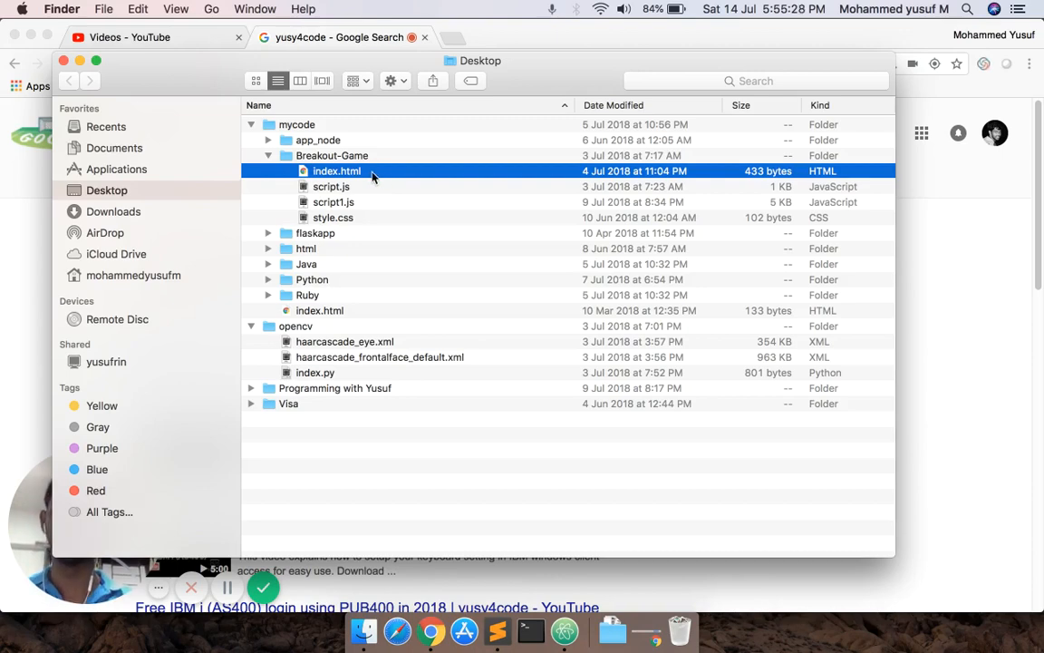
# Play index.html in Chrome, dismiss the Game Over and win alerts, then return to the search tab
pyautogui.doubleClick(338, 171)
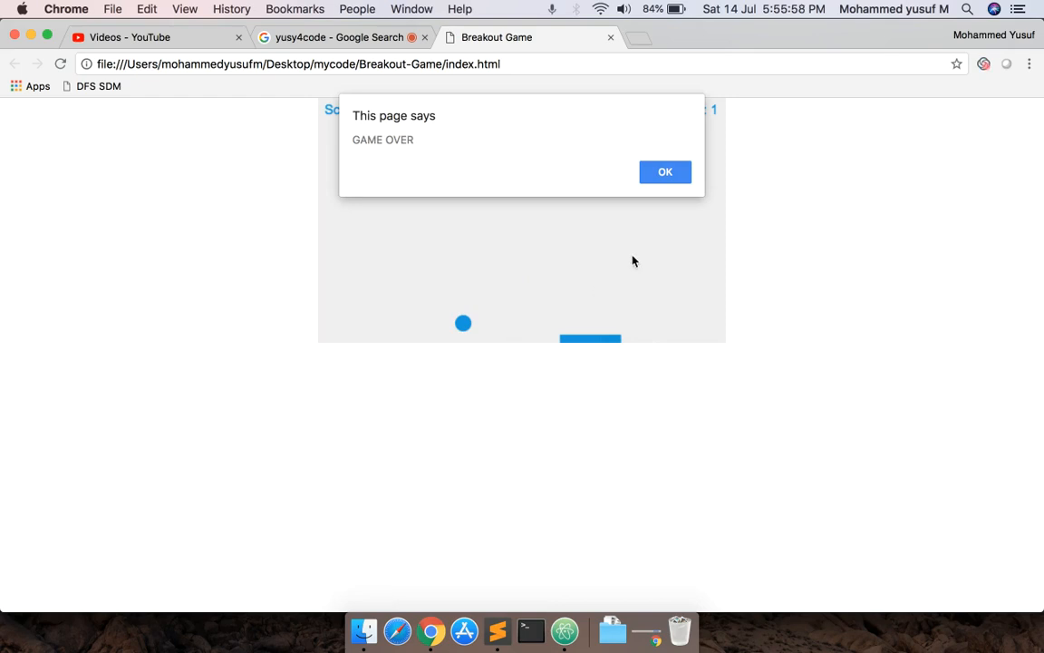
pyautogui.click(664, 171)
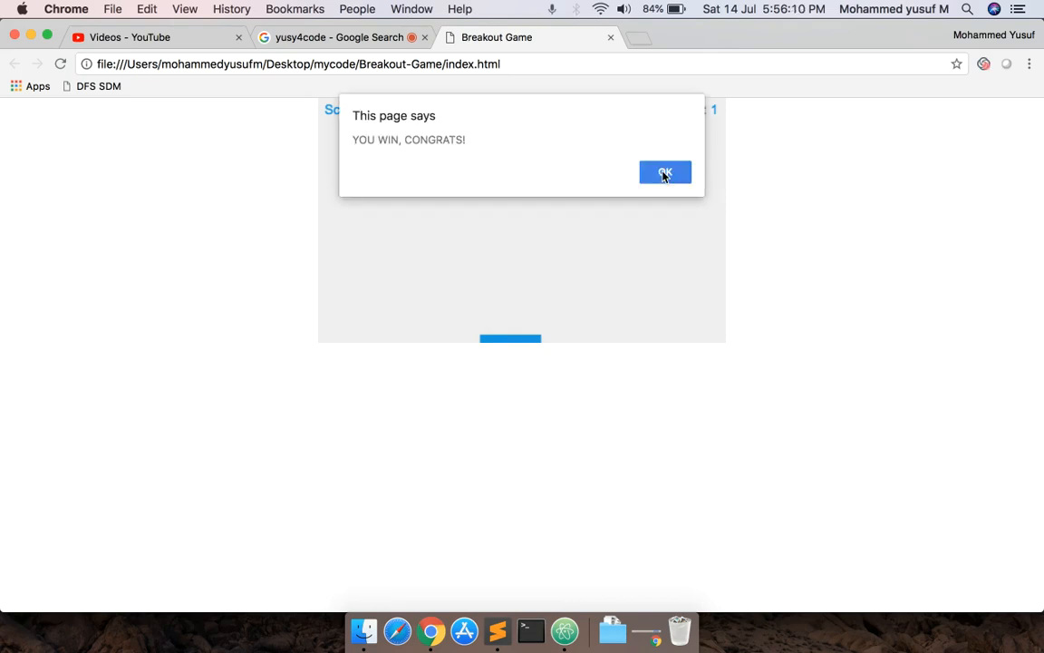
pyautogui.click(666, 172)
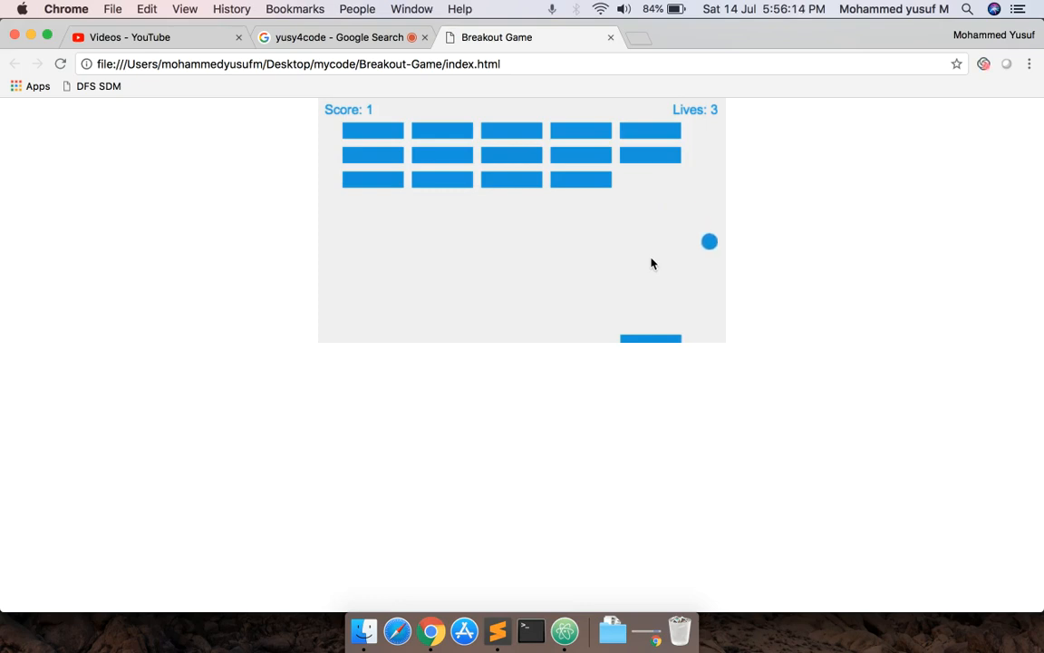
pyautogui.click(340, 37)
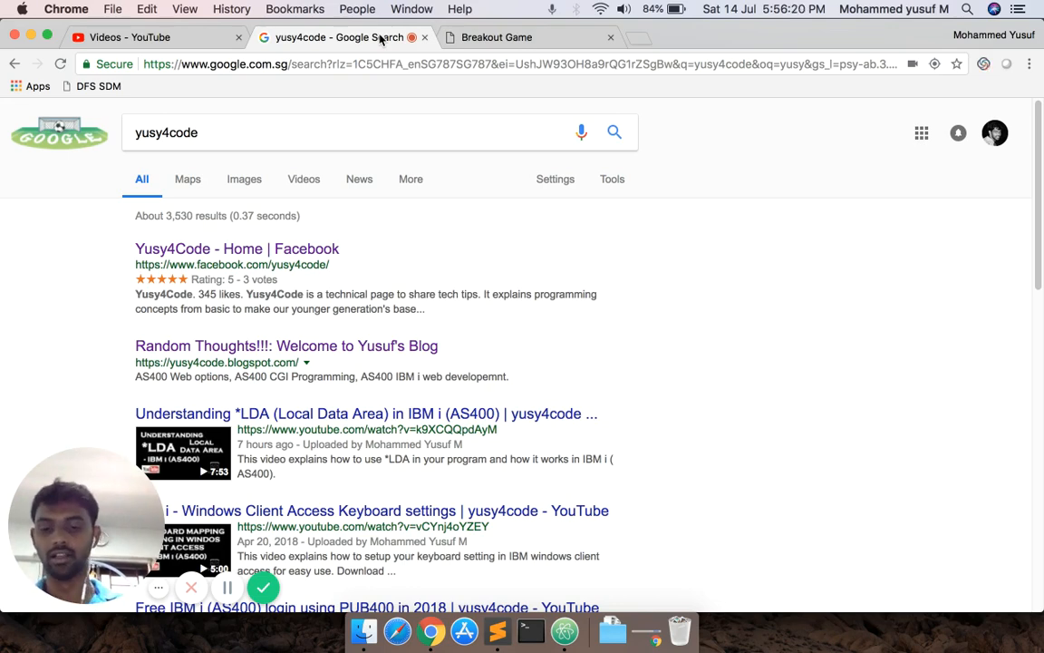
pyautogui.click(566, 629)
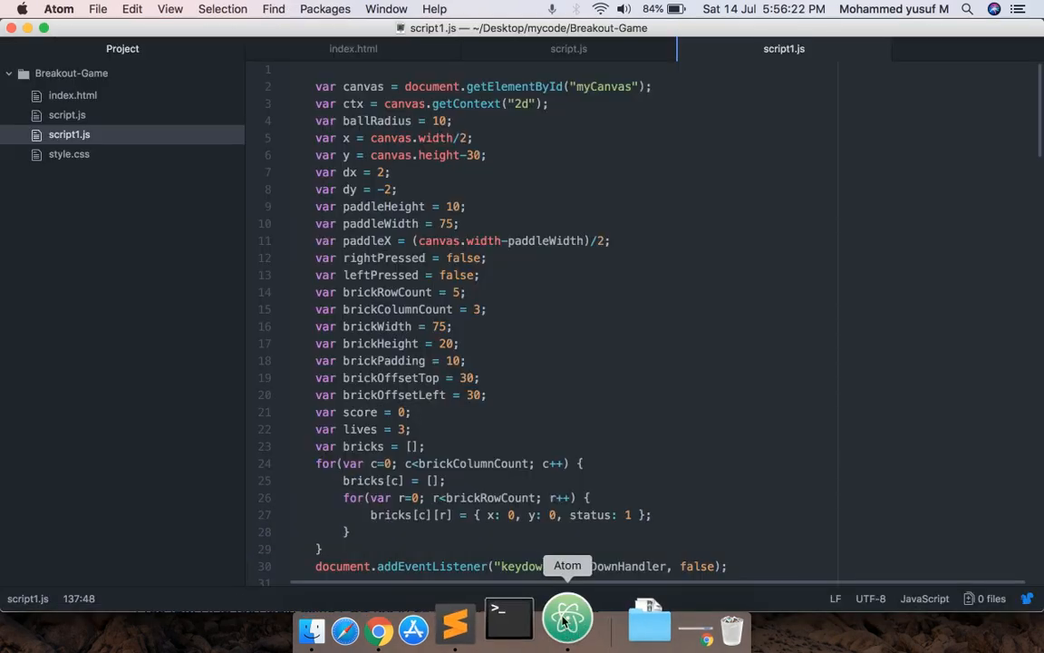
pyautogui.click(353, 48)
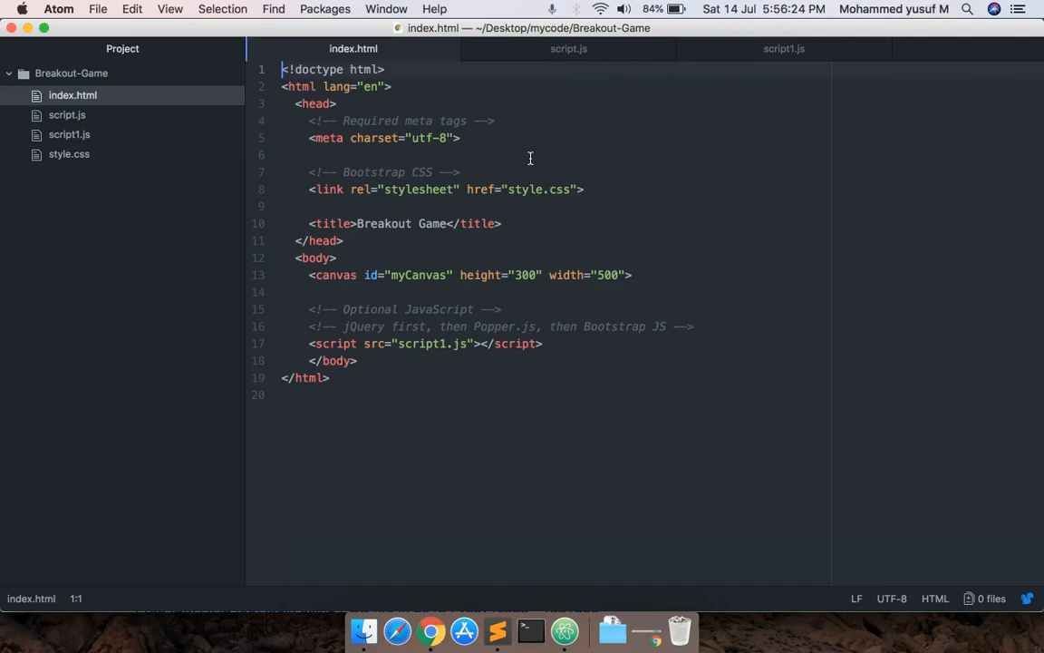
pyautogui.click(783, 48)
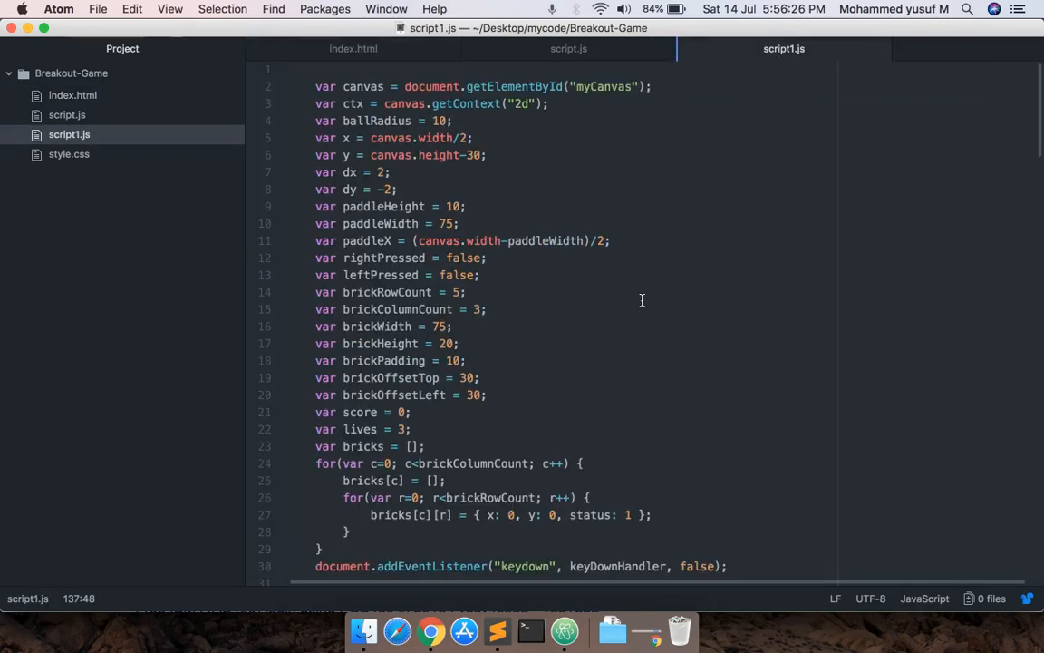
pyautogui.scroll(-3)
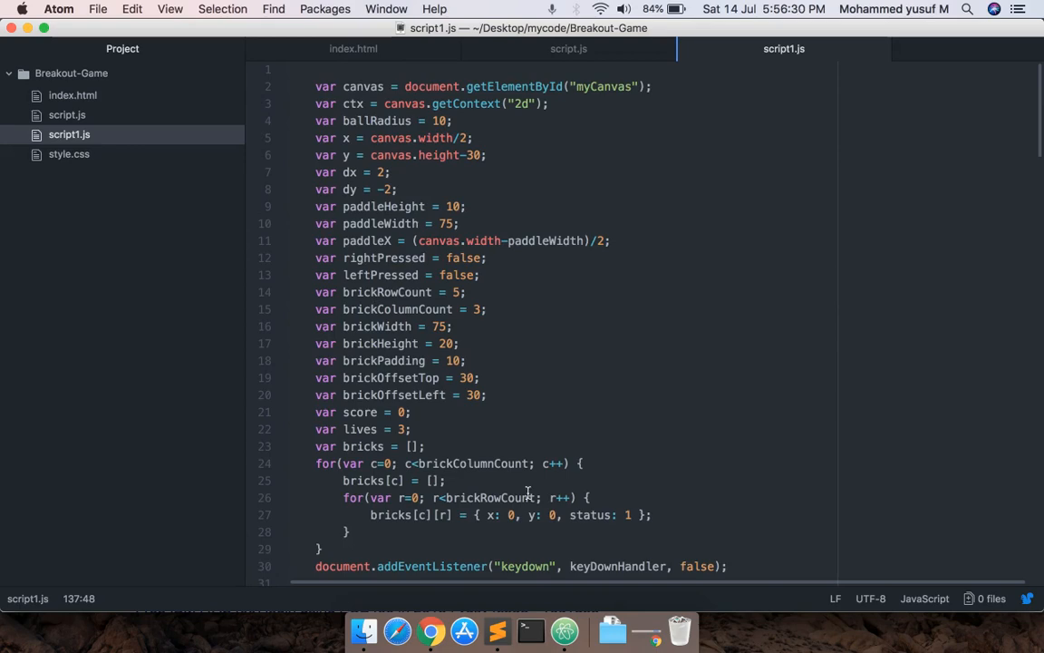
pyautogui.click(421, 623)
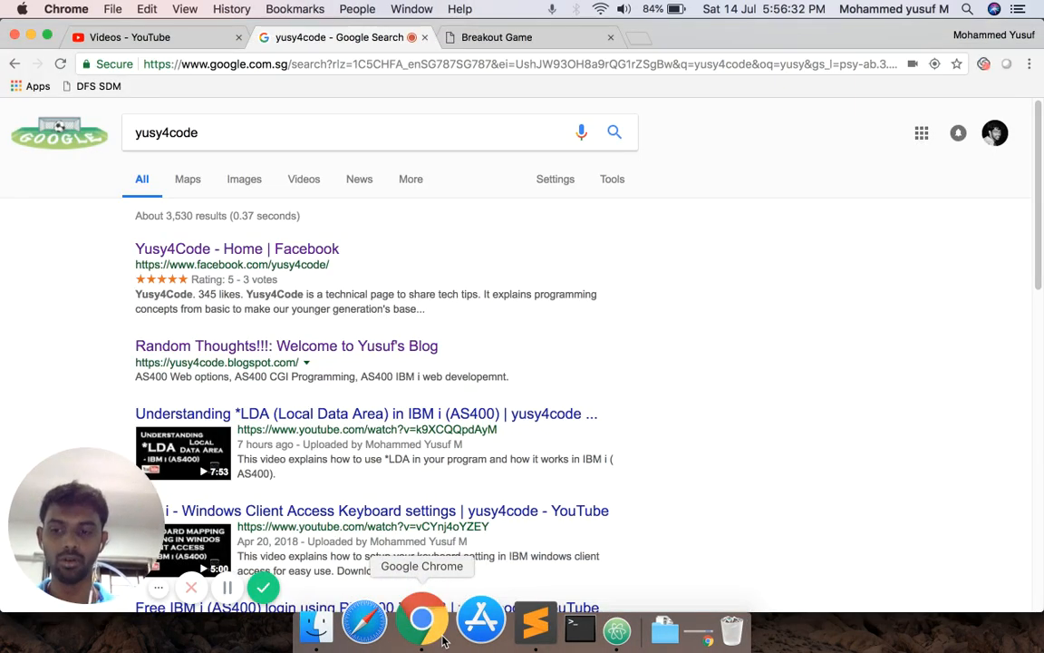